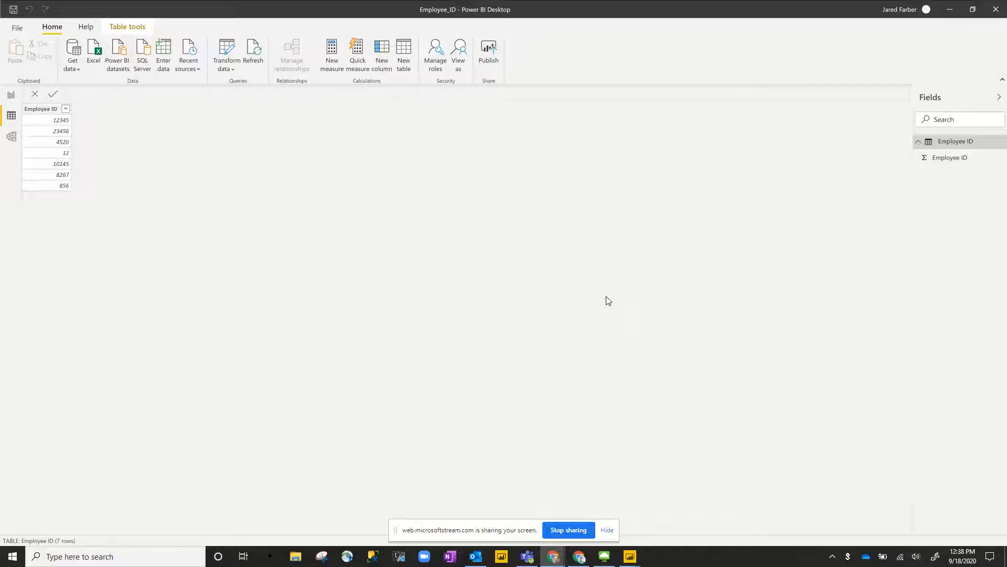
mouse_move(566, 292)
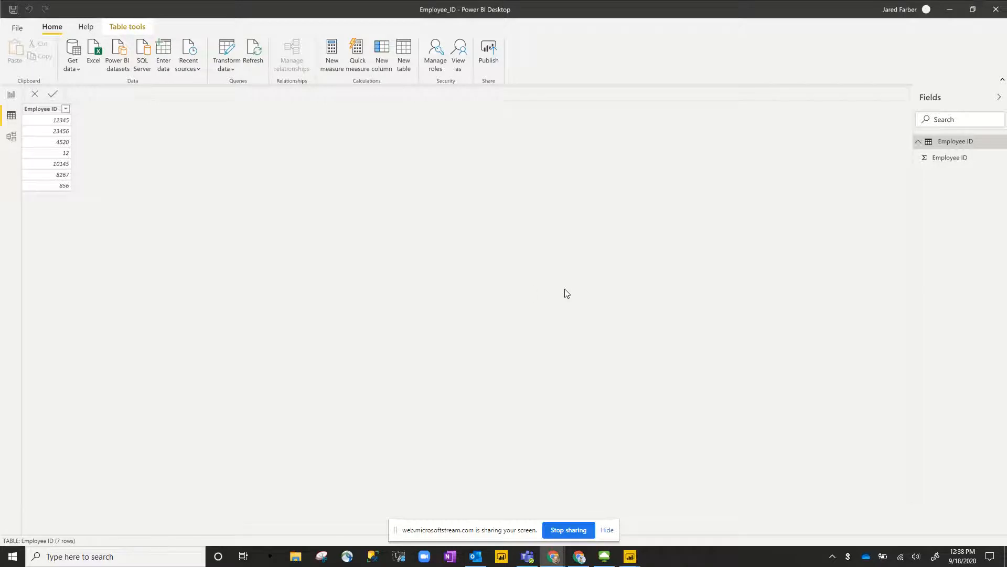
mouse_move(43, 120)
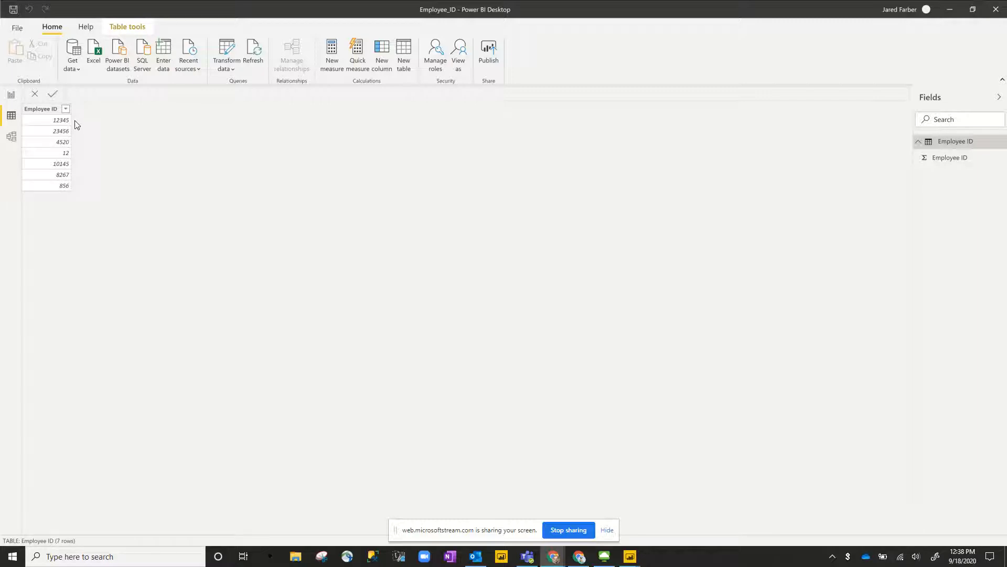
mouse_move(74, 166)
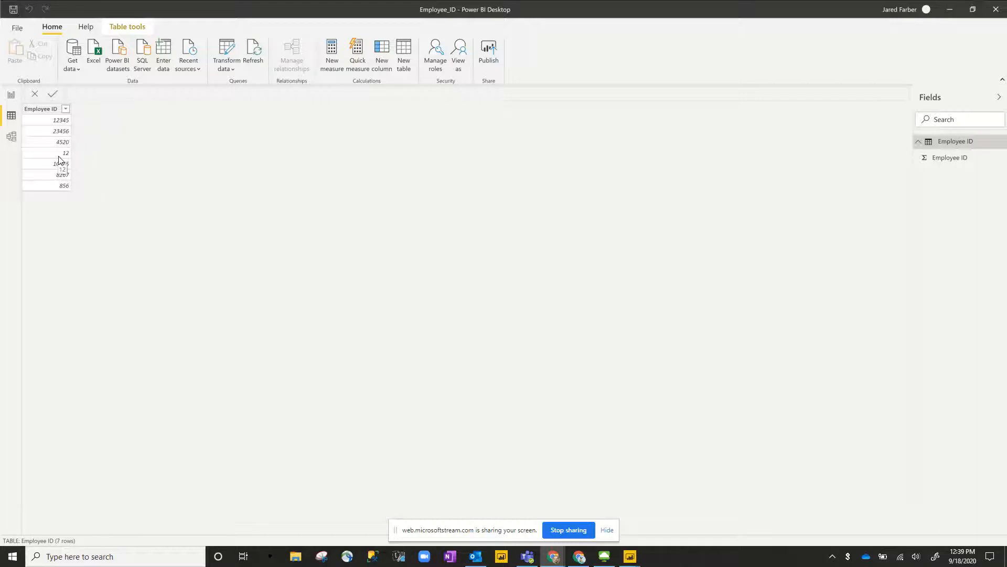
Step: Open the Employee ID query in Power Query Editor with the Add Column tools shown
left_click(41, 108)
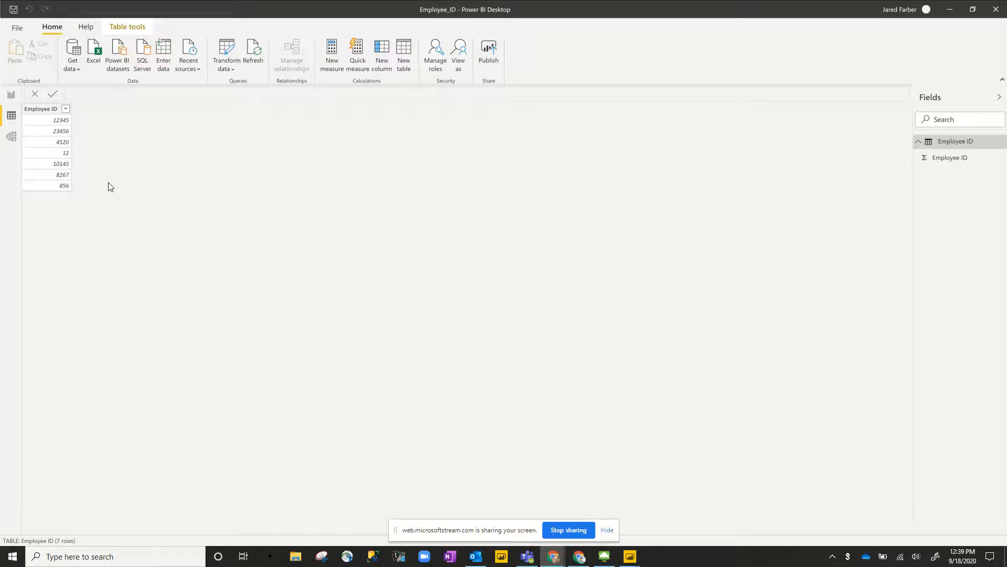
mouse_move(232, 71)
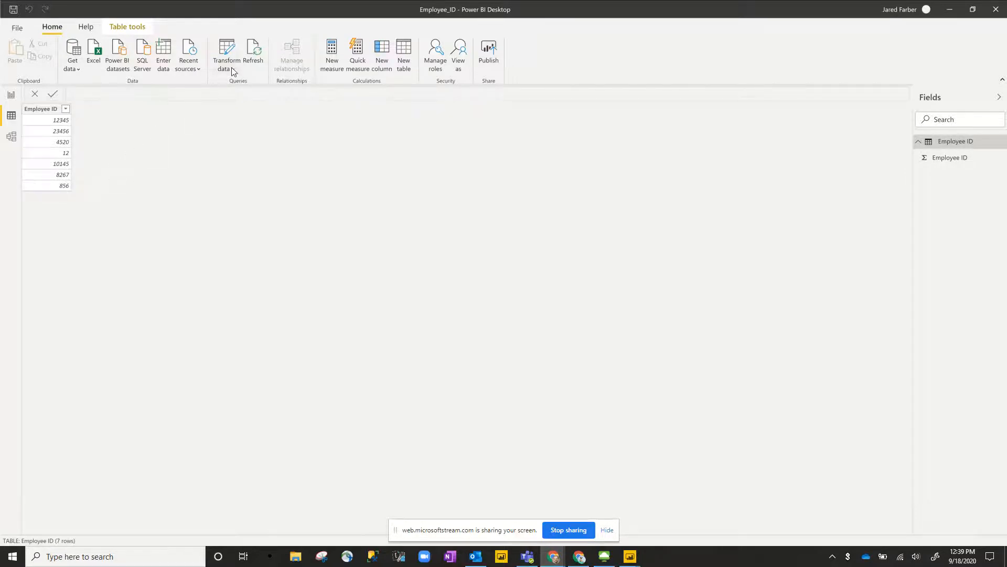
left_click(227, 53)
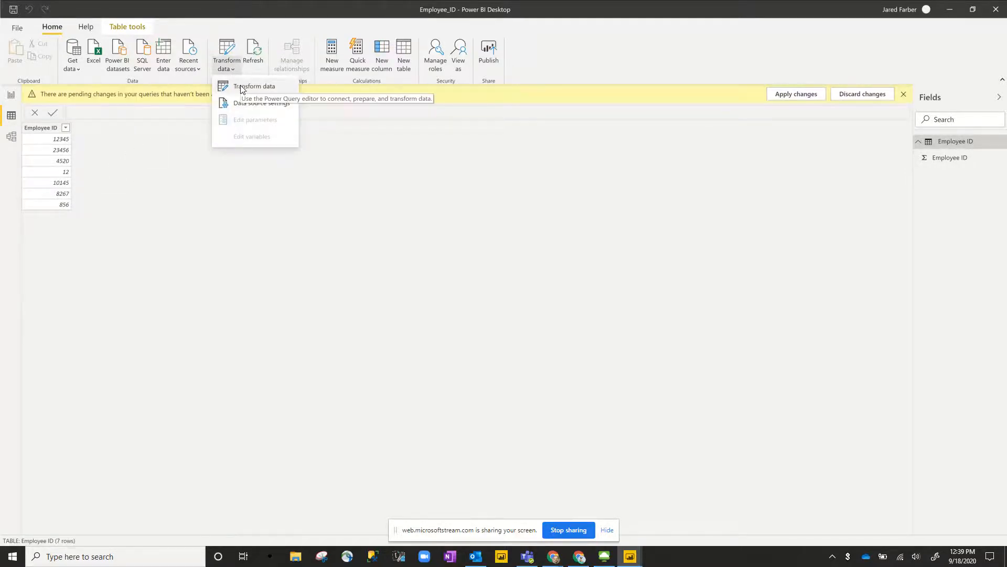
left_click(254, 85)
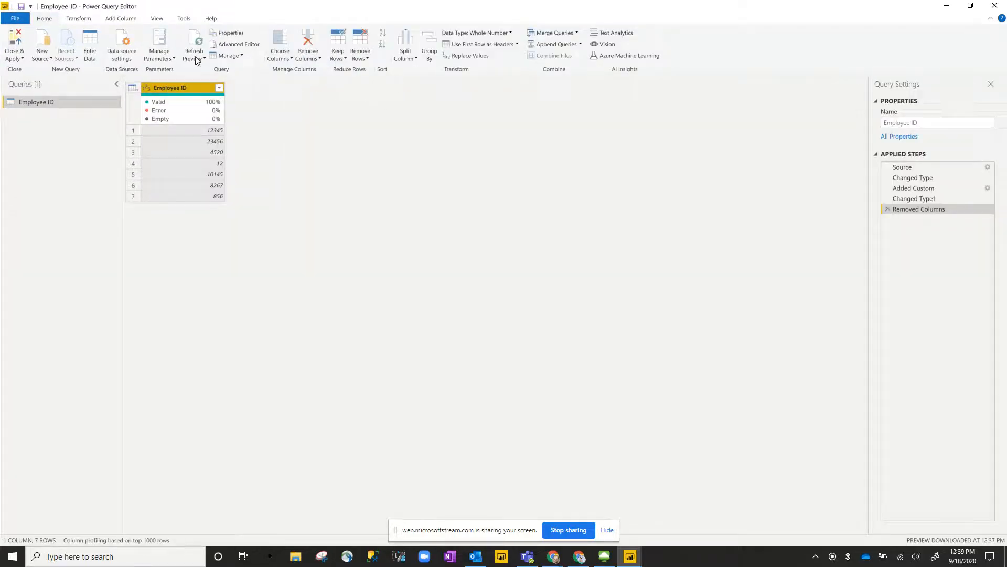
left_click(119, 18)
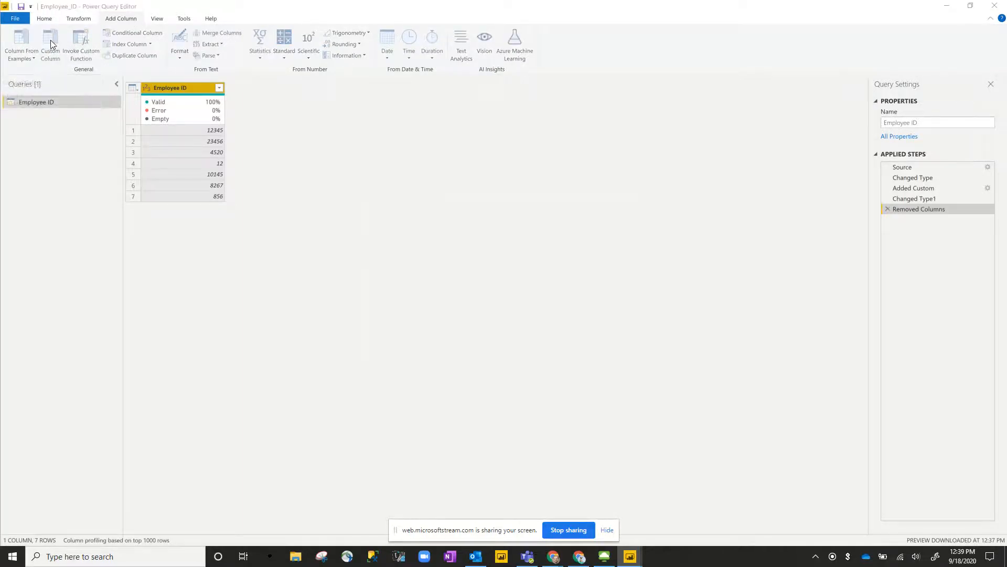
Step: Add a custom column named 0 with formula "00000", then select it with Employee ID
left_click(51, 45)
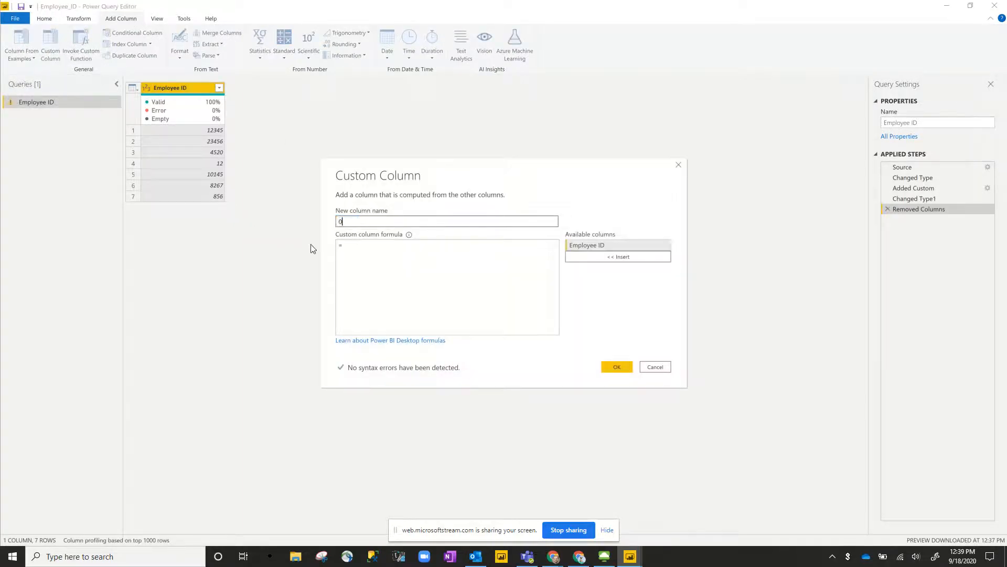
type("\"\"")
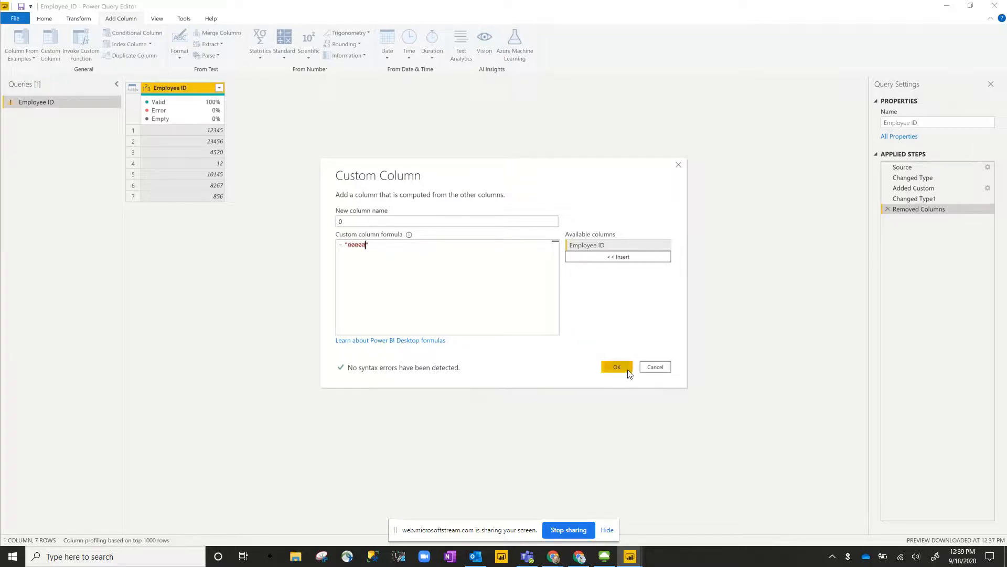
left_click(616, 366)
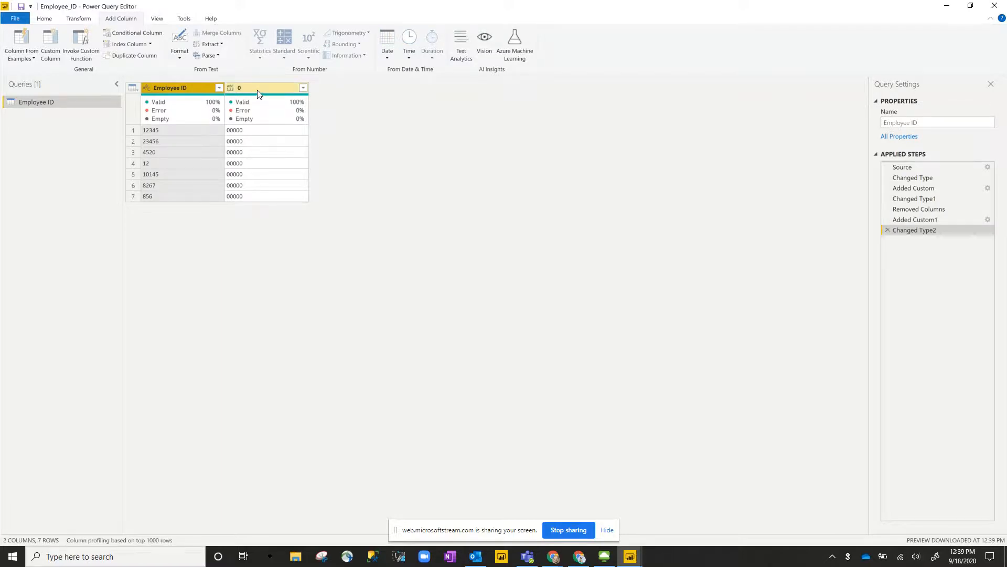
left_click(264, 87)
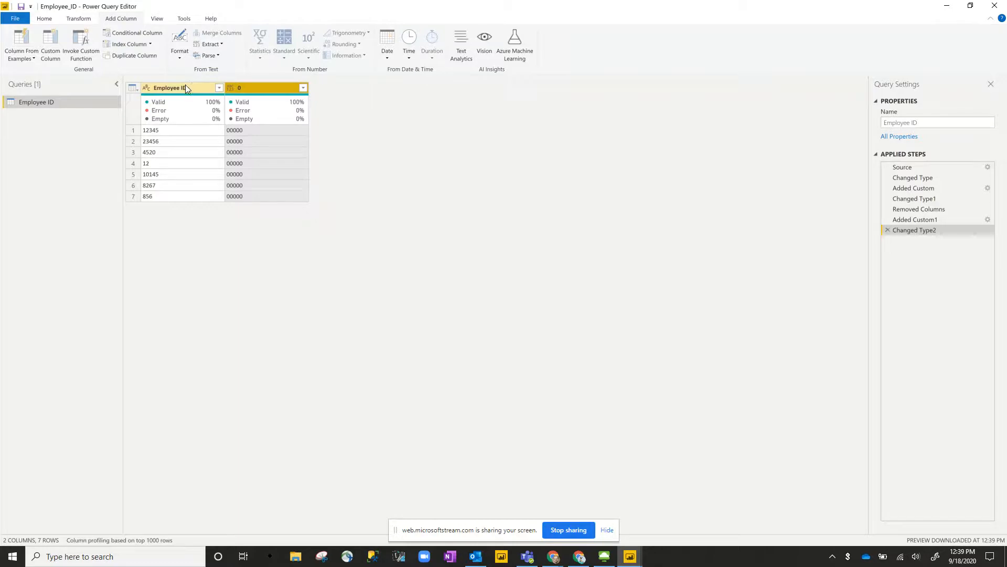
mouse_move(194, 94)
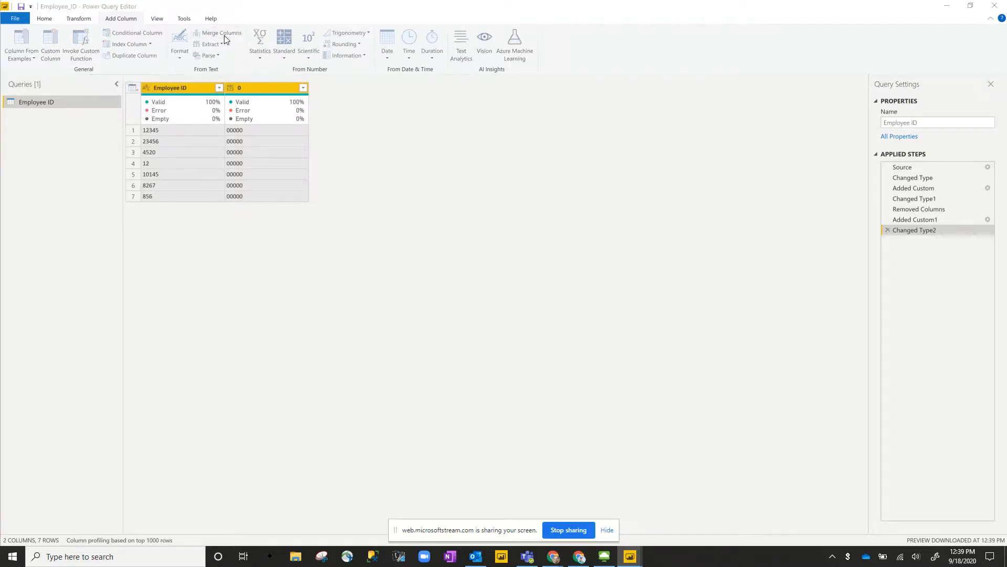
left_click(222, 33)
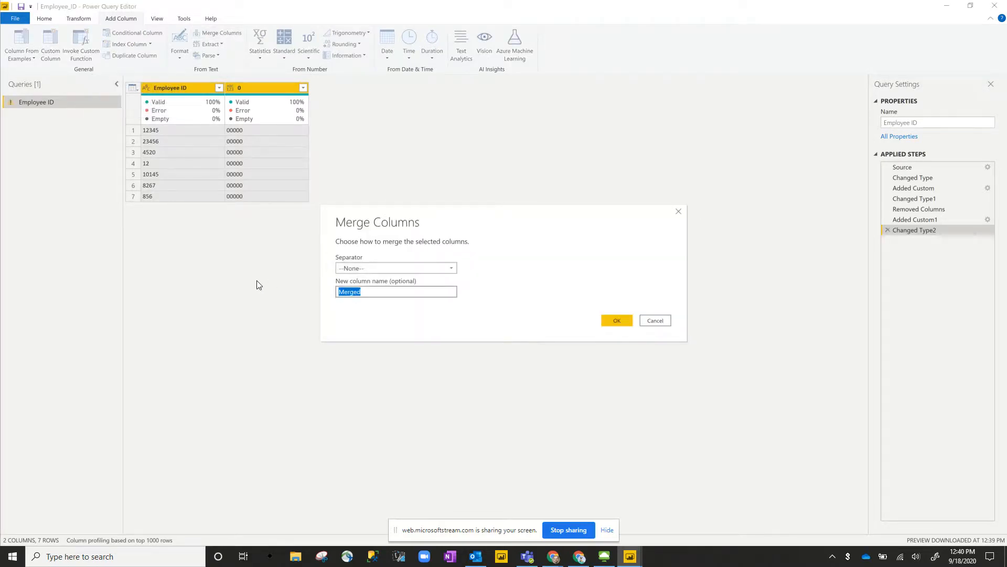
type("New Employee ID")
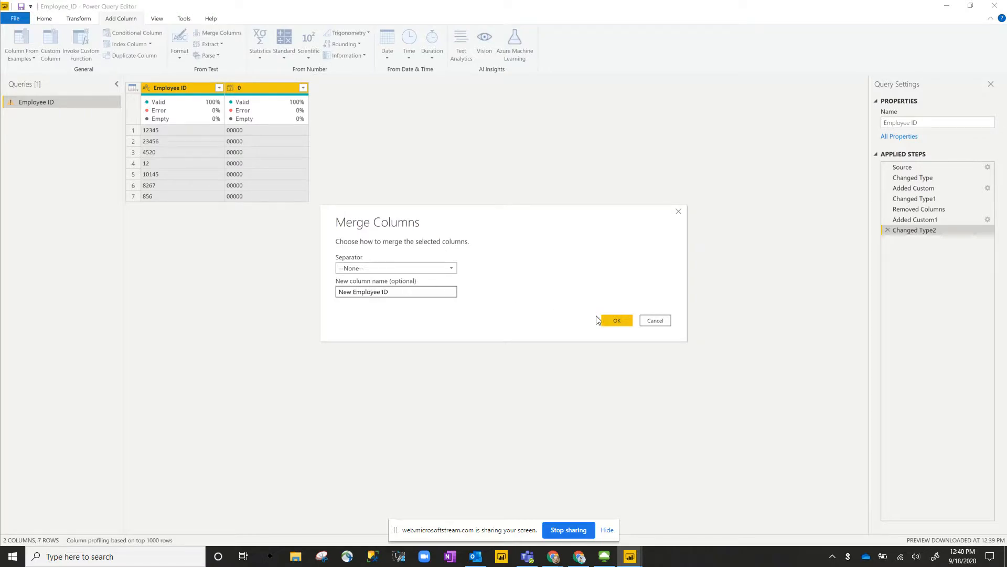
left_click(616, 320)
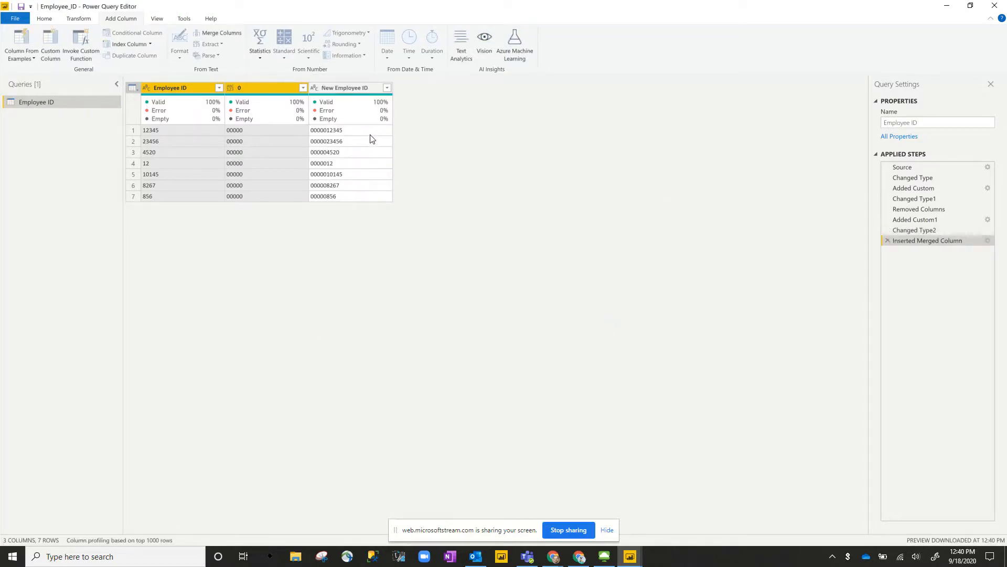
left_click(344, 88)
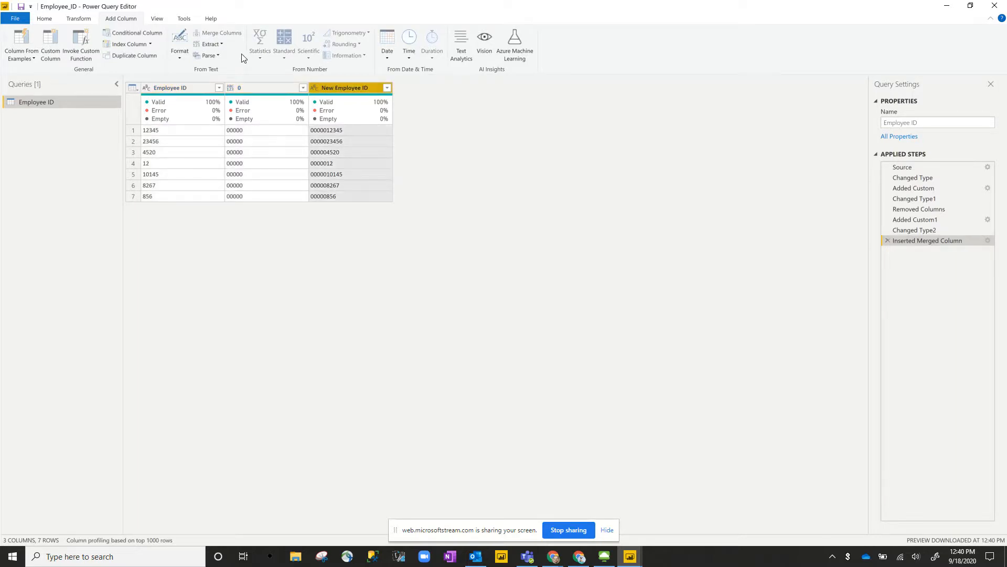
Step: Extract the last 5 characters of New Employee ID into a Last Characters column
left_click(211, 44)
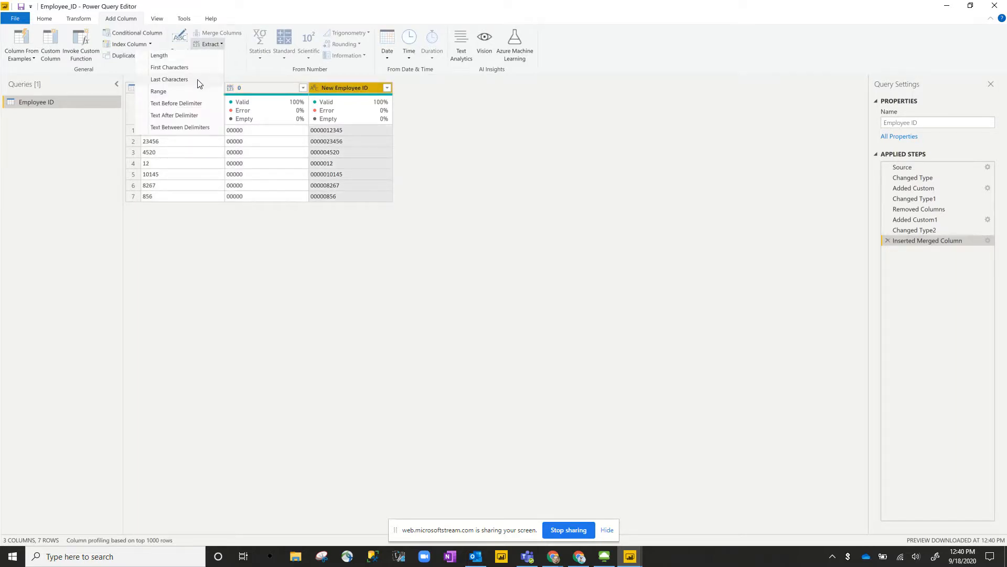
left_click(169, 79)
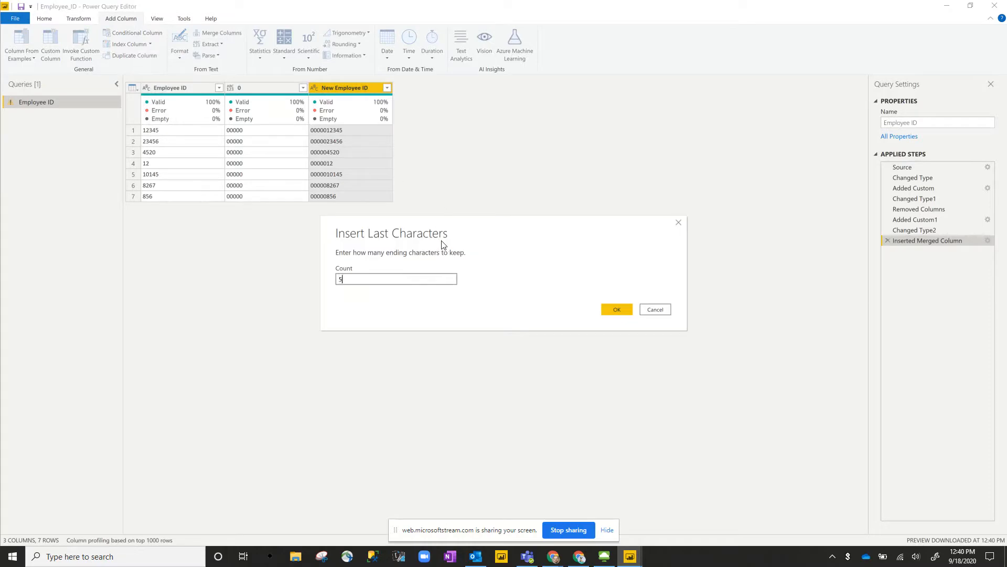
left_click(616, 309)
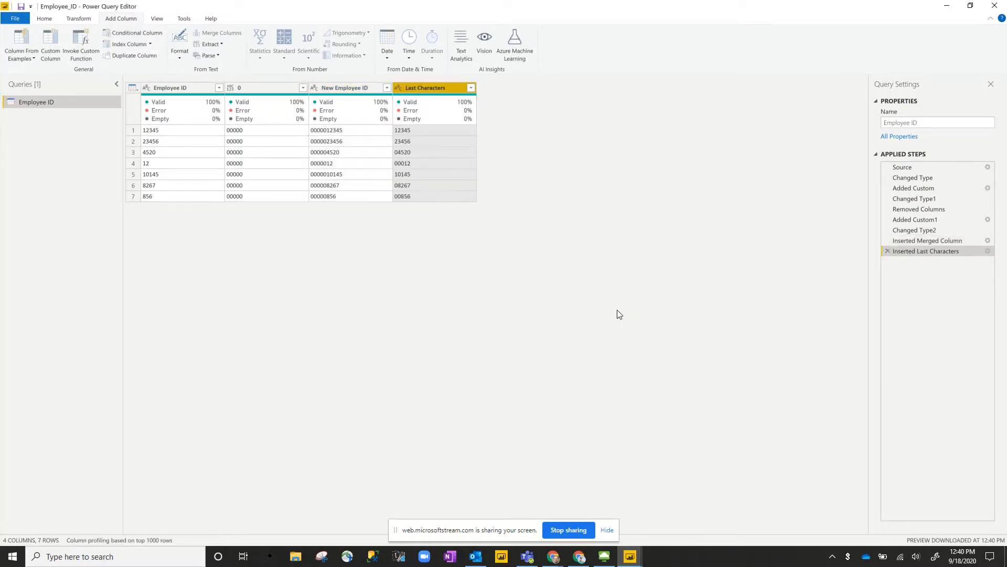
mouse_move(495, 167)
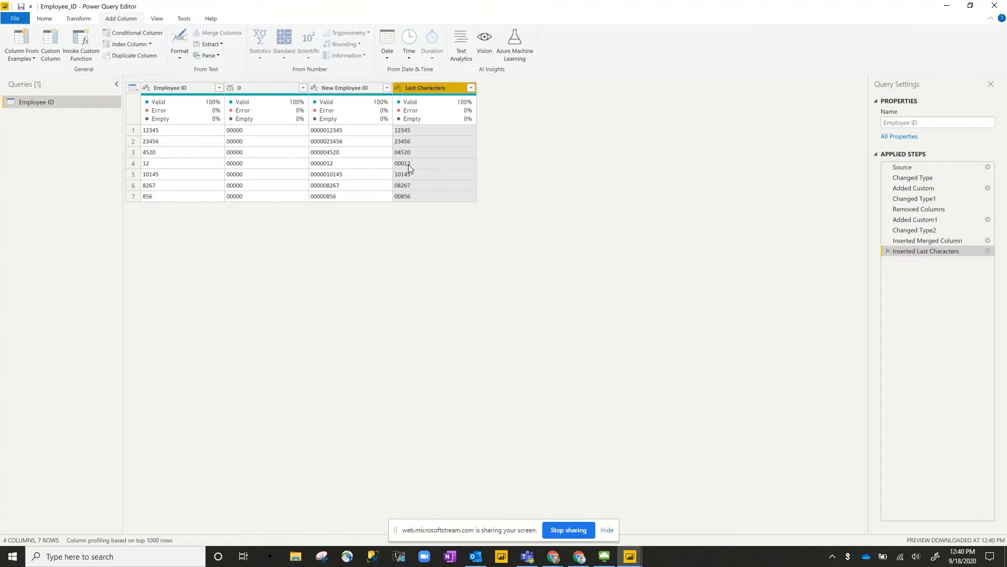
mouse_move(406, 171)
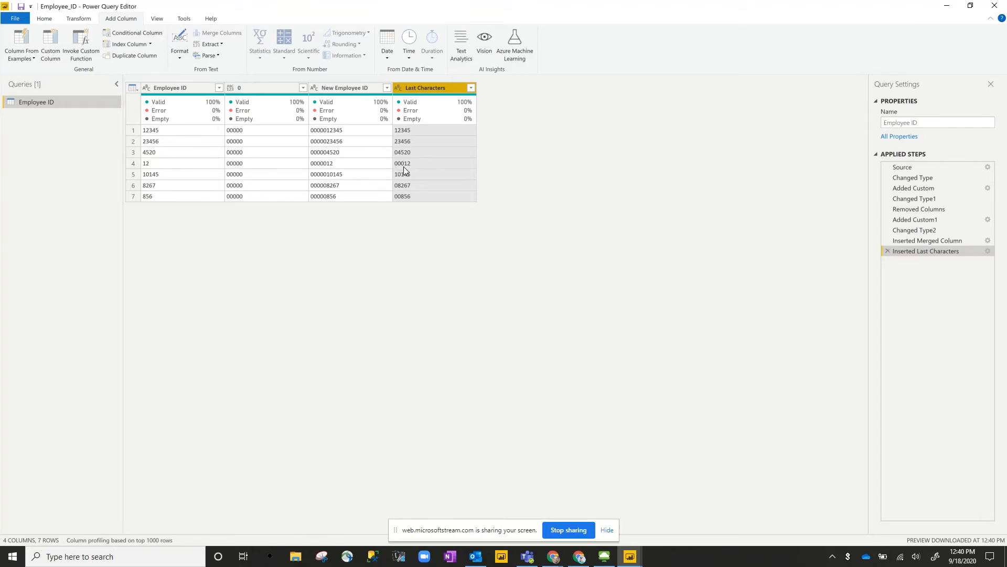
mouse_move(414, 258)
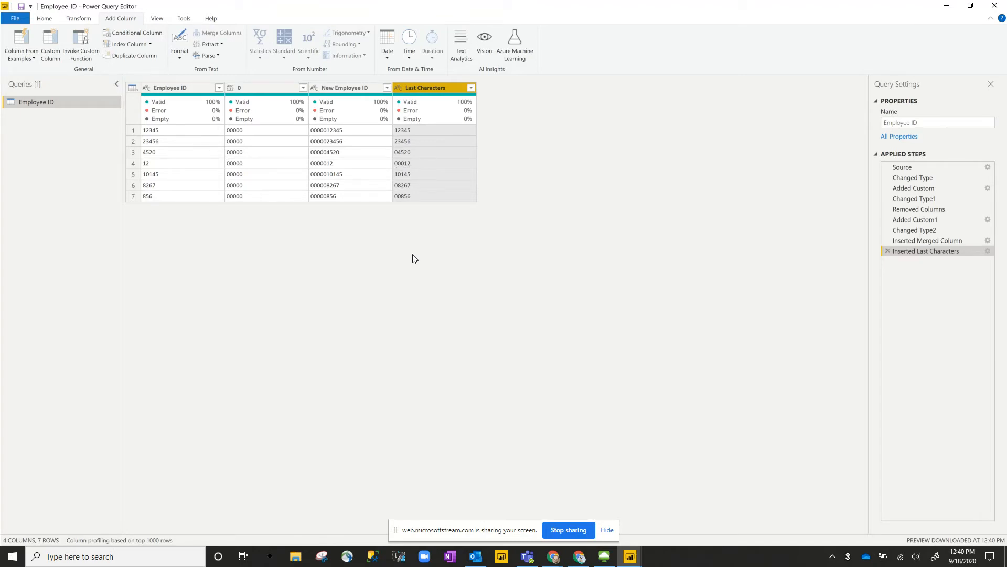